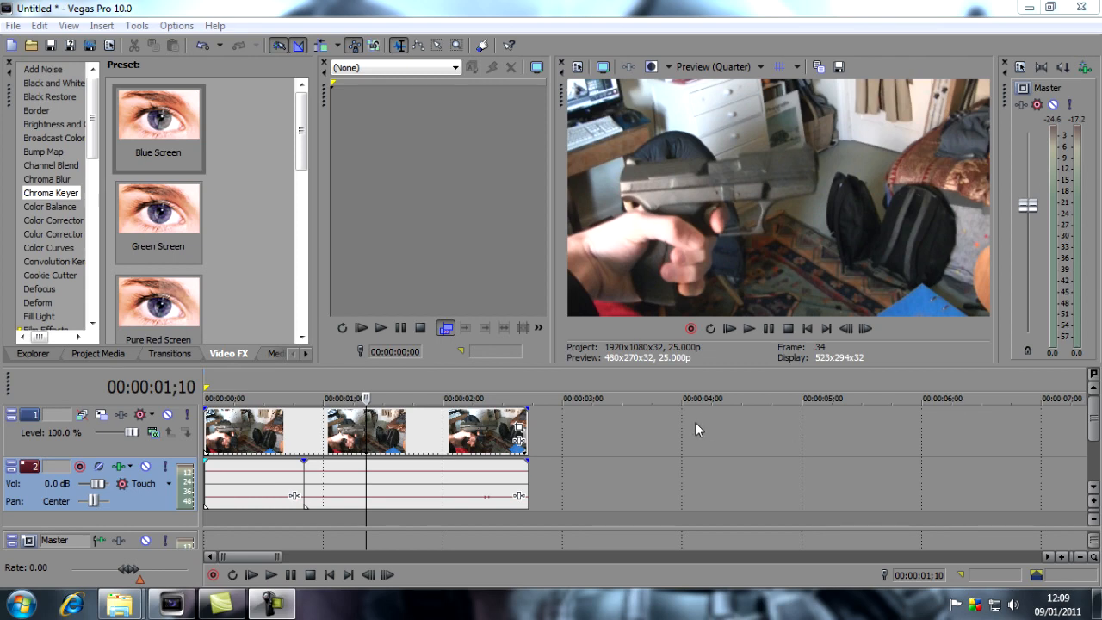
pyautogui.moveTo(667, 444)
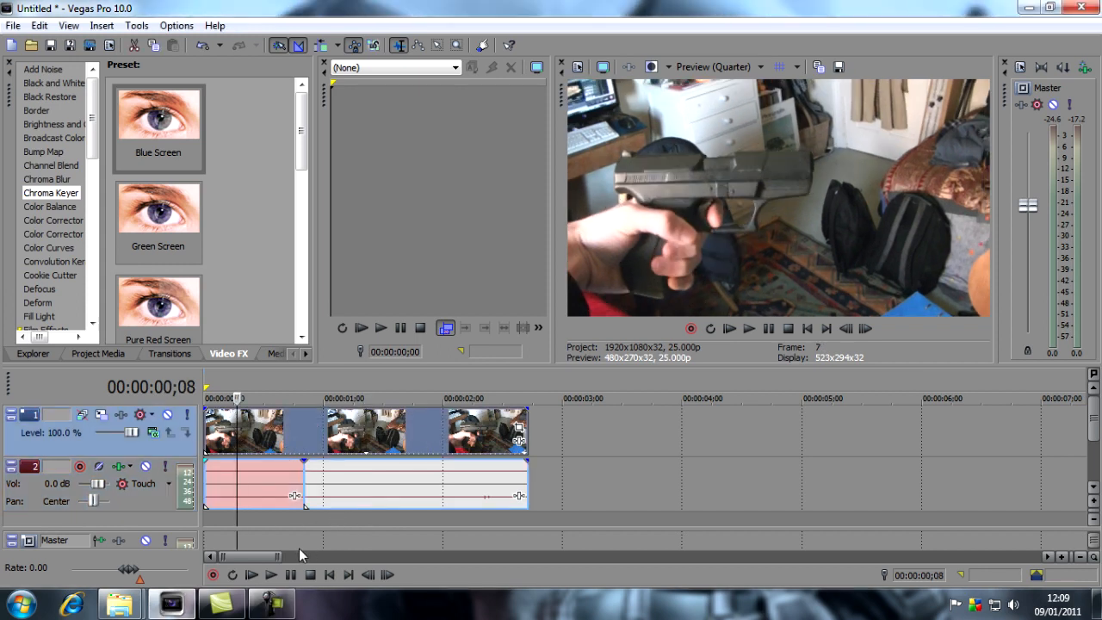
pyautogui.moveTo(222, 603)
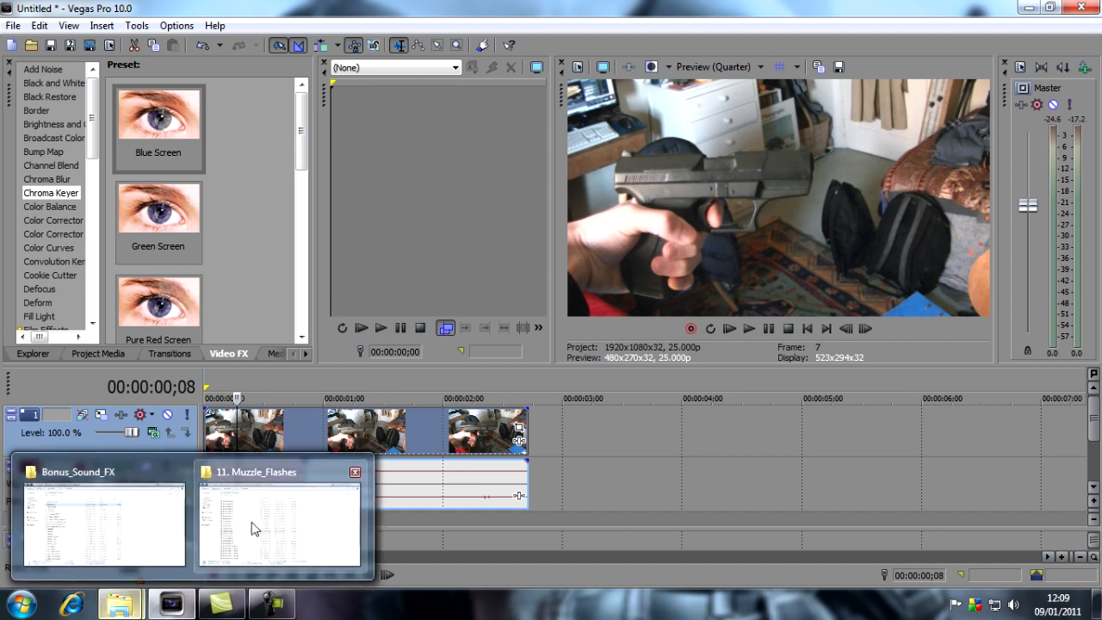
# Switch to the Muzzle_Flashes folder and bring Muzzle_Flash_13 into Vegas above the gun footage.
pyautogui.click(279, 517)
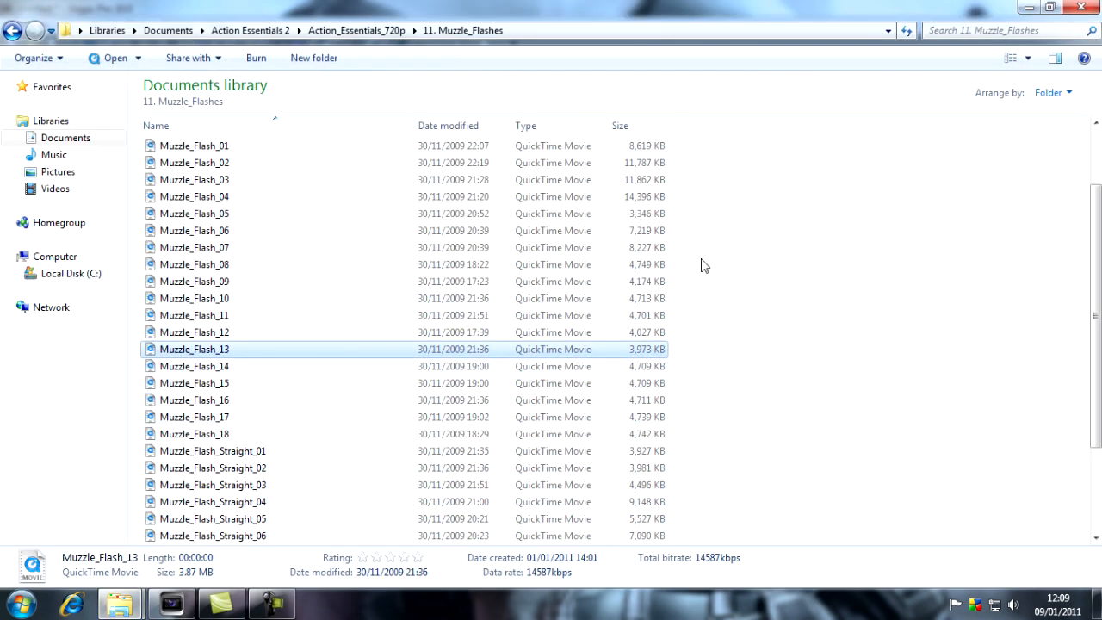
pyautogui.moveTo(249, 355)
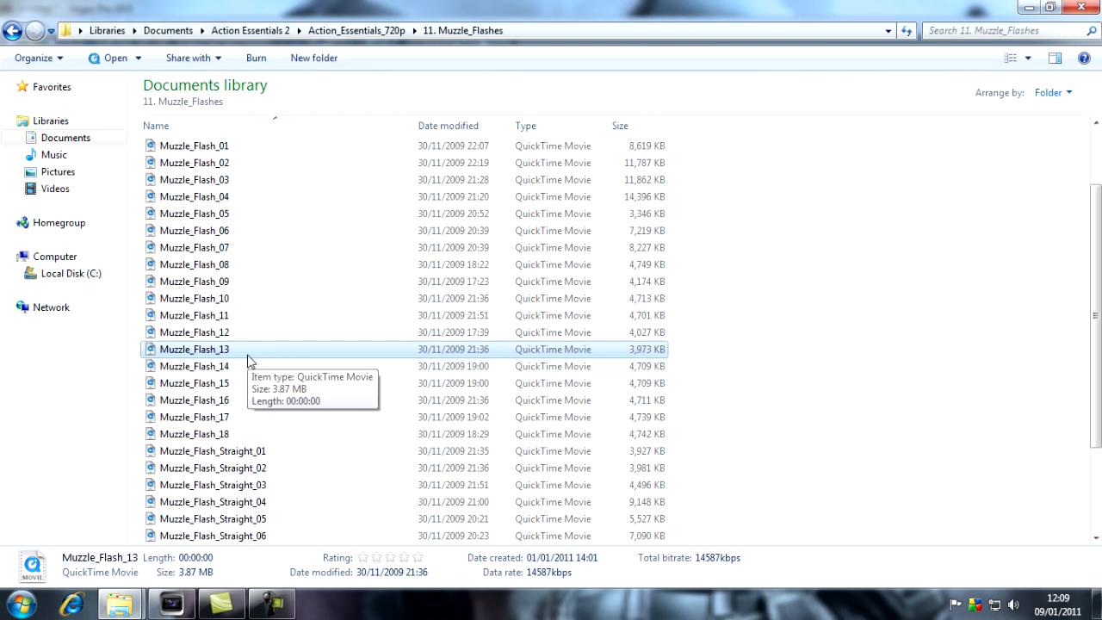
pyautogui.moveTo(314, 218)
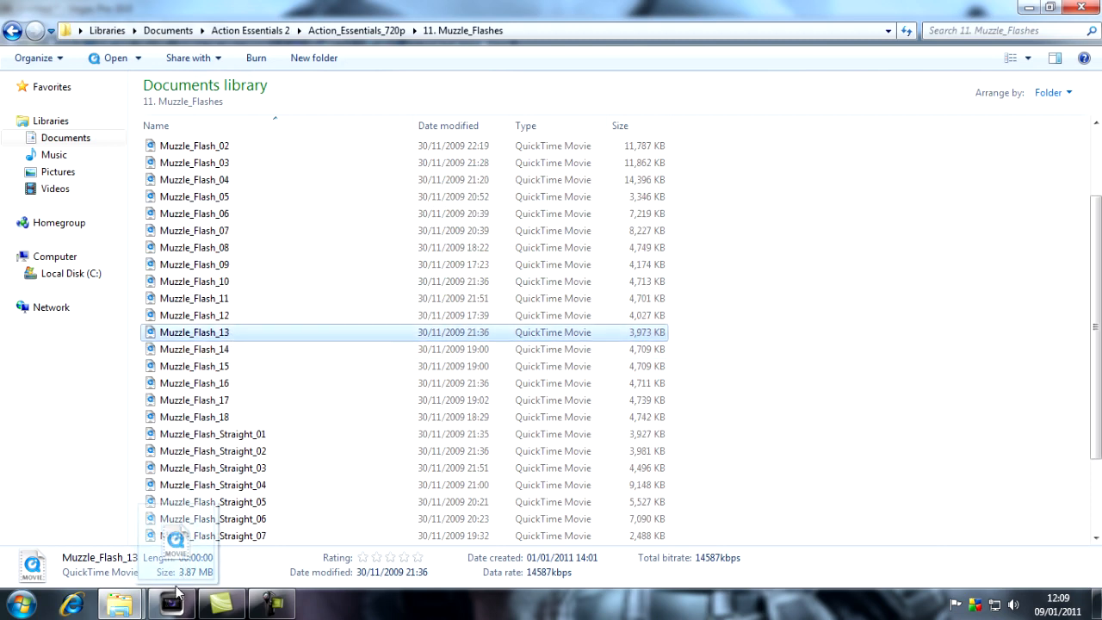
pyautogui.click(171, 603)
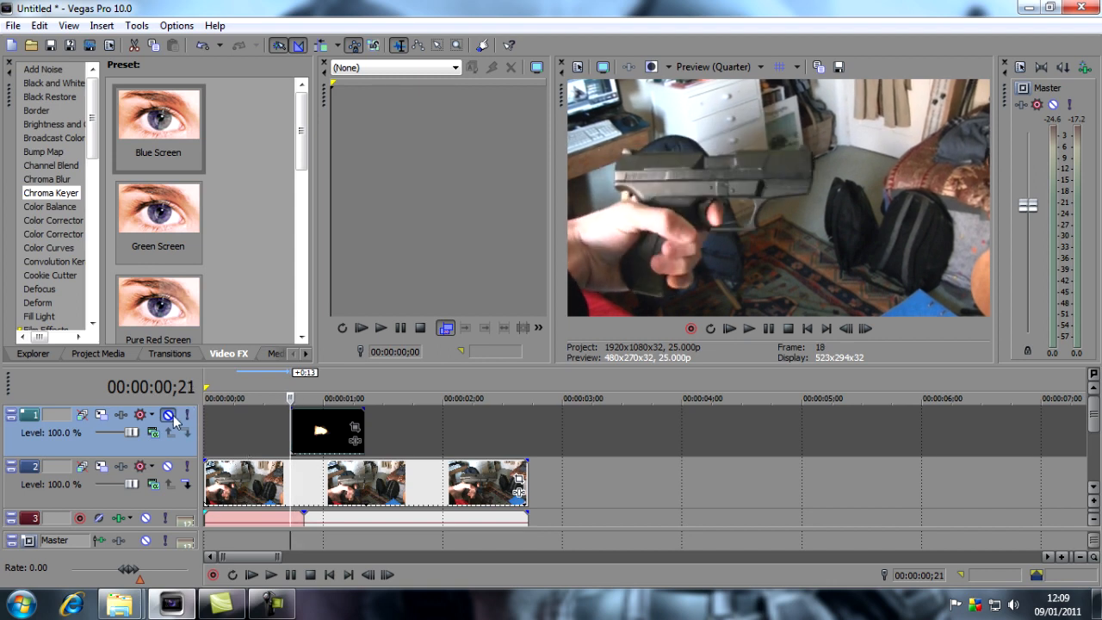
# Unmute the flash track and set a blending compositing mode to drop its black background.
pyautogui.click(170, 415)
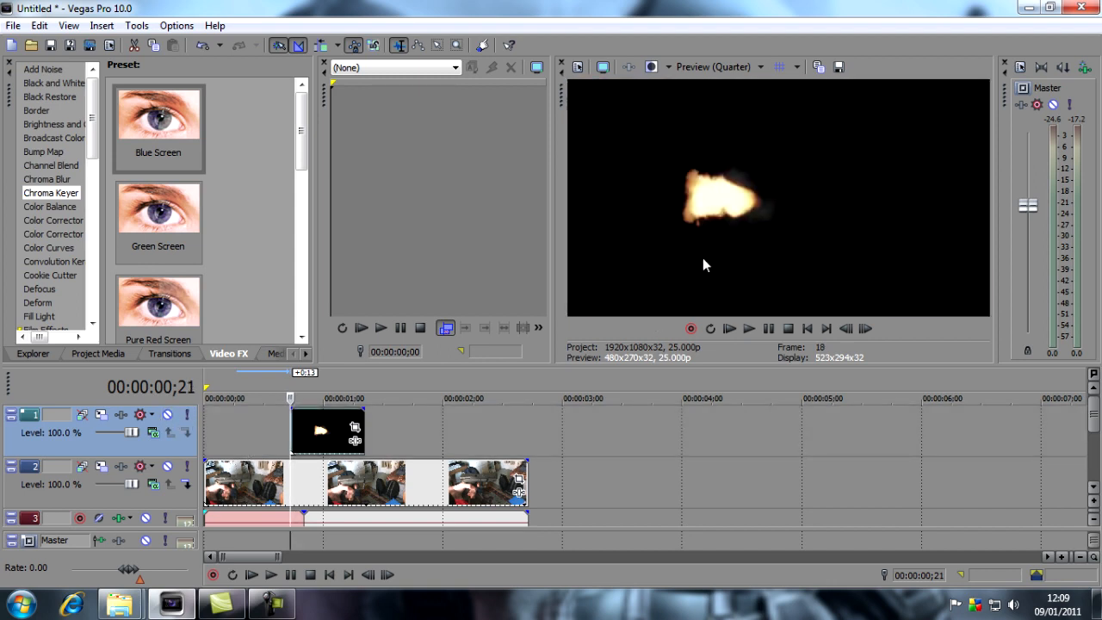
pyautogui.moveTo(726, 251)
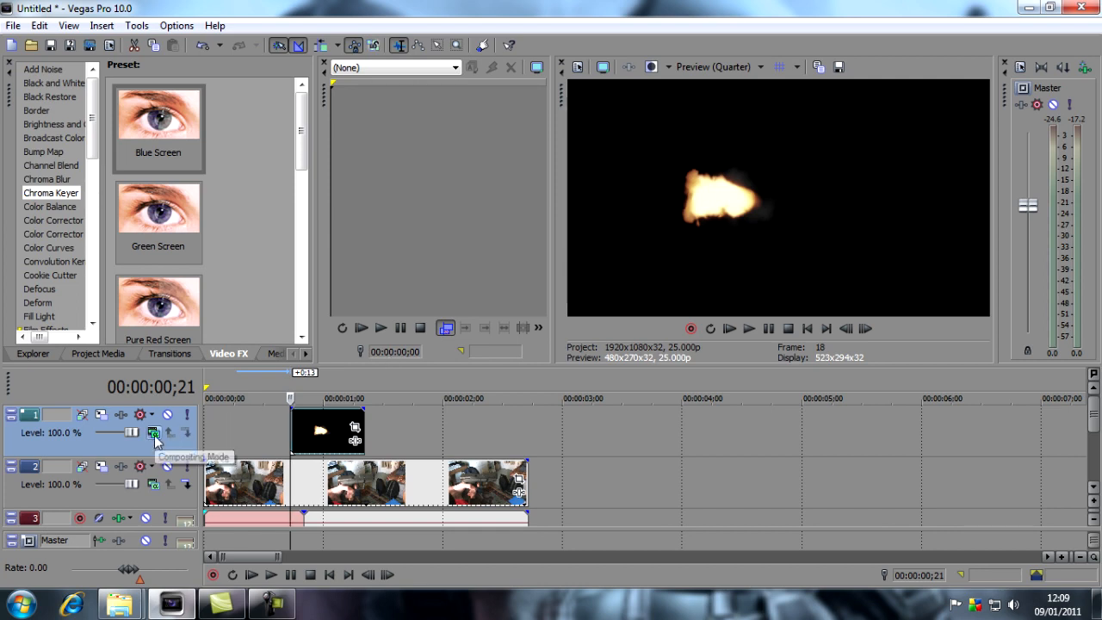
pyautogui.click(153, 432)
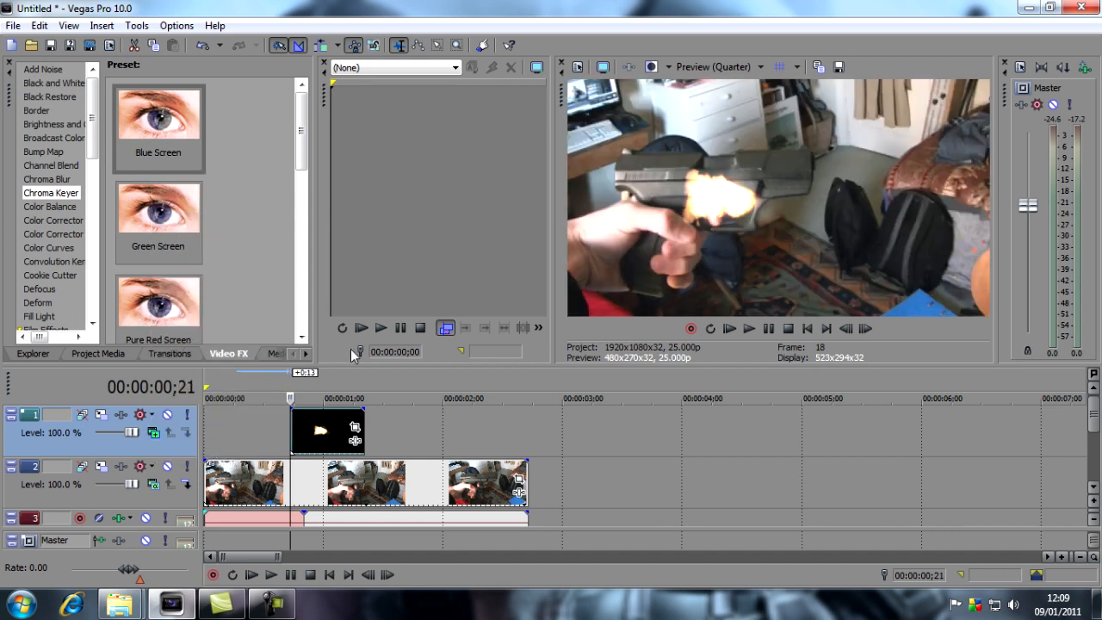
pyautogui.moveTo(347, 433)
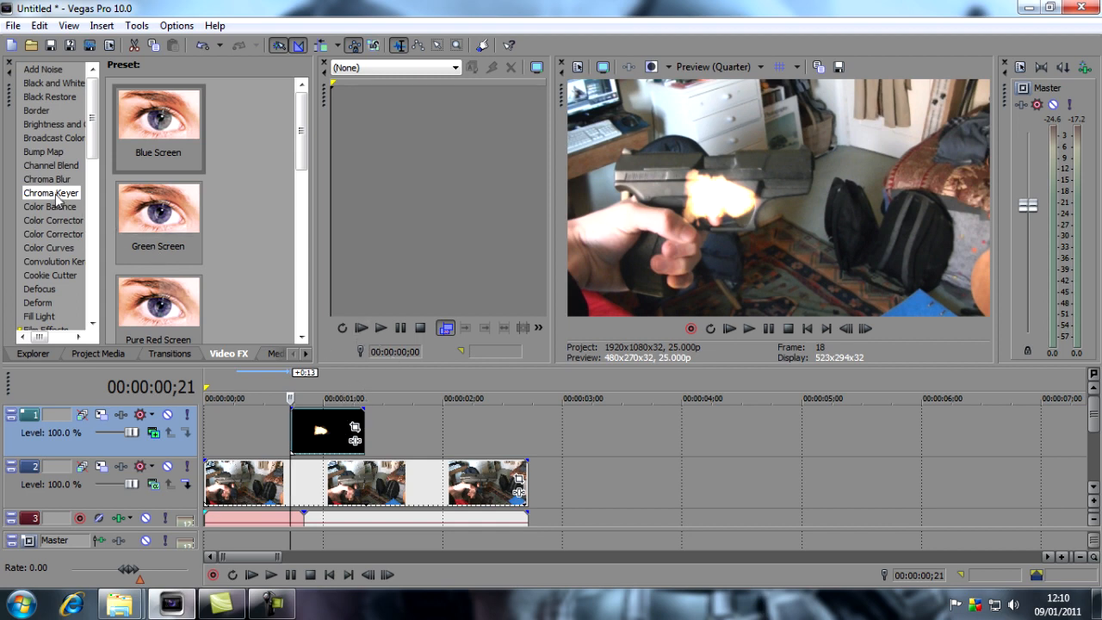
pyautogui.moveTo(289, 442)
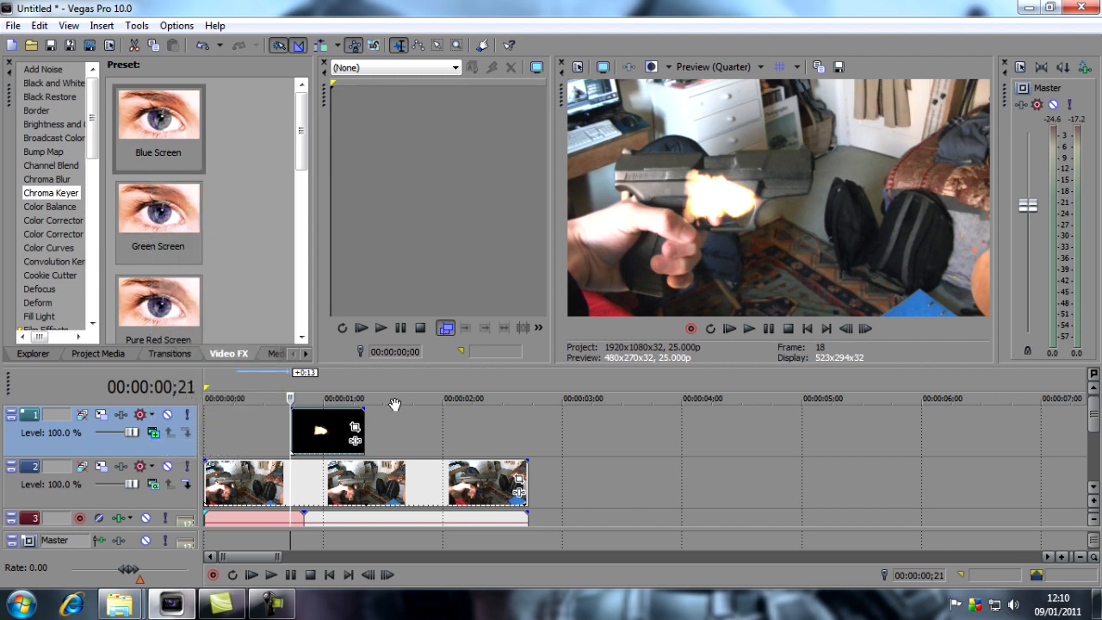
pyautogui.moveTo(354, 441)
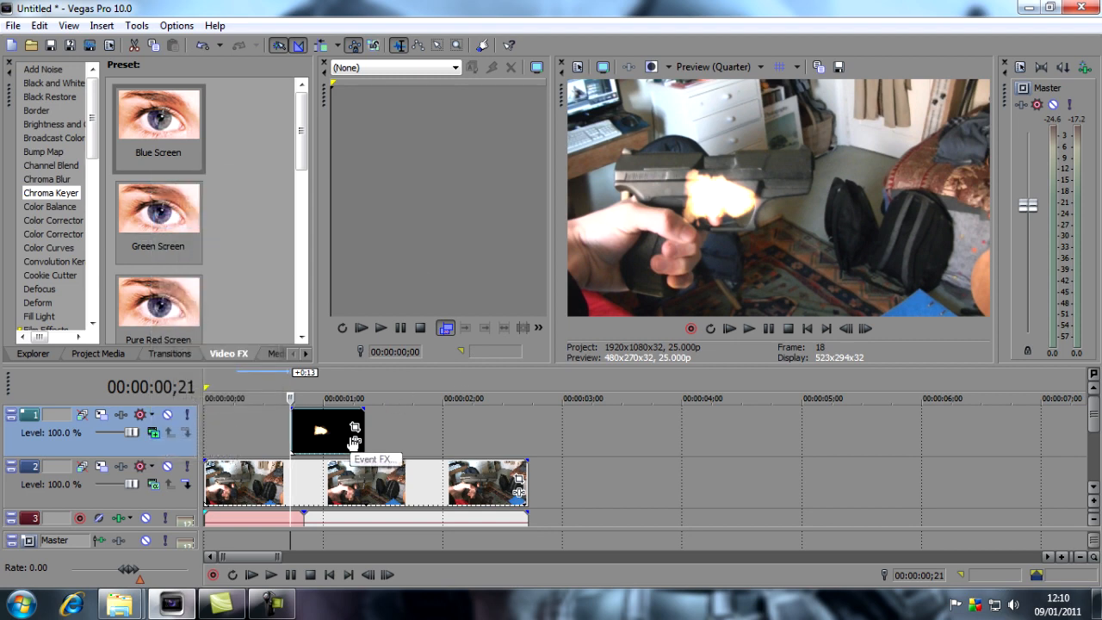
pyautogui.moveTo(697, 208)
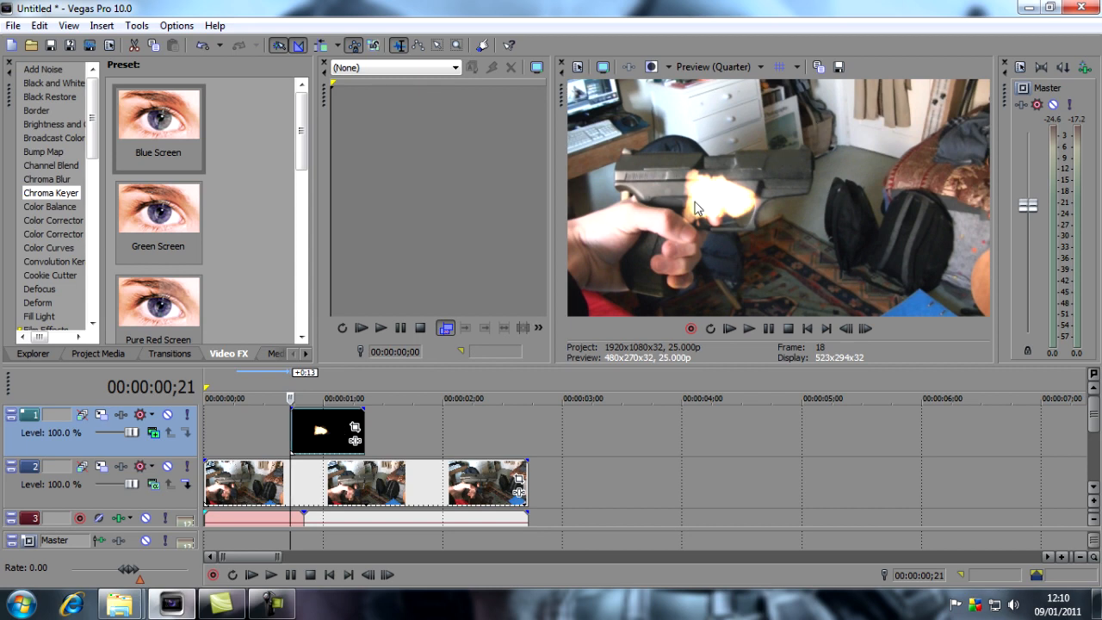
pyautogui.moveTo(359, 430)
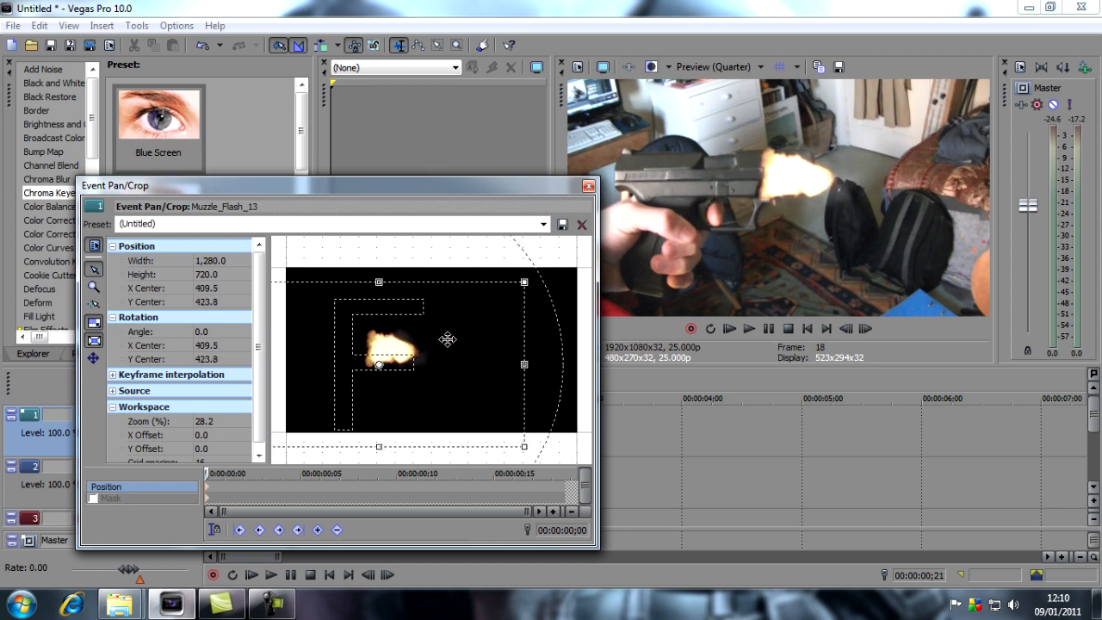
# Scale the flash frame to about 1,469.2 wide and move it to the barrel tip.
pyautogui.moveTo(447, 339); pyautogui.dragTo(409, 339)
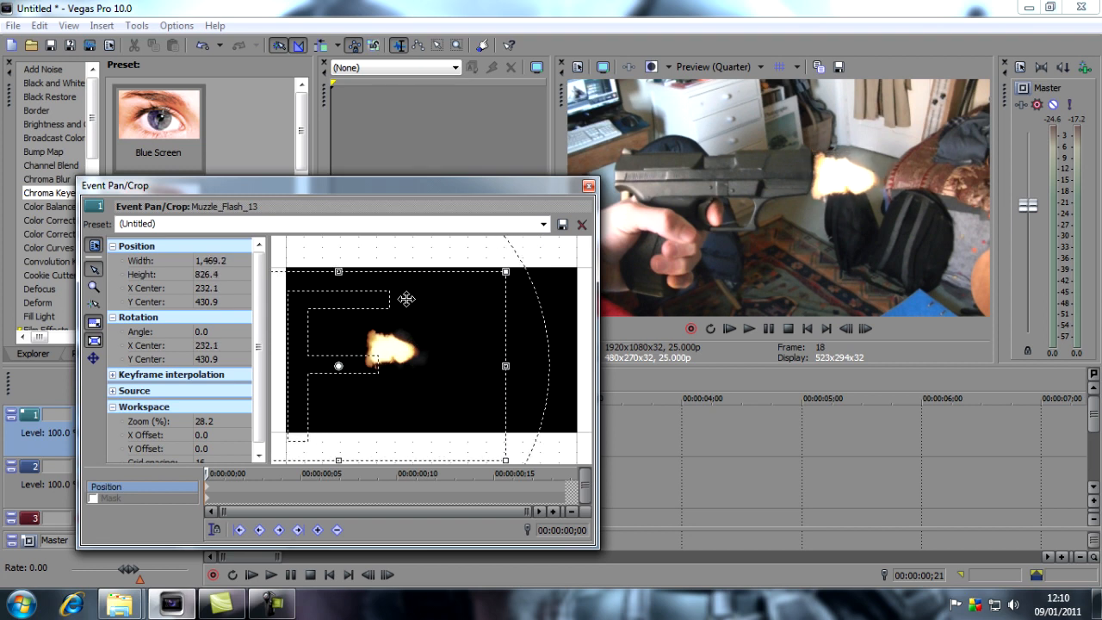
pyautogui.moveTo(407, 298); pyautogui.dragTo(411, 302)
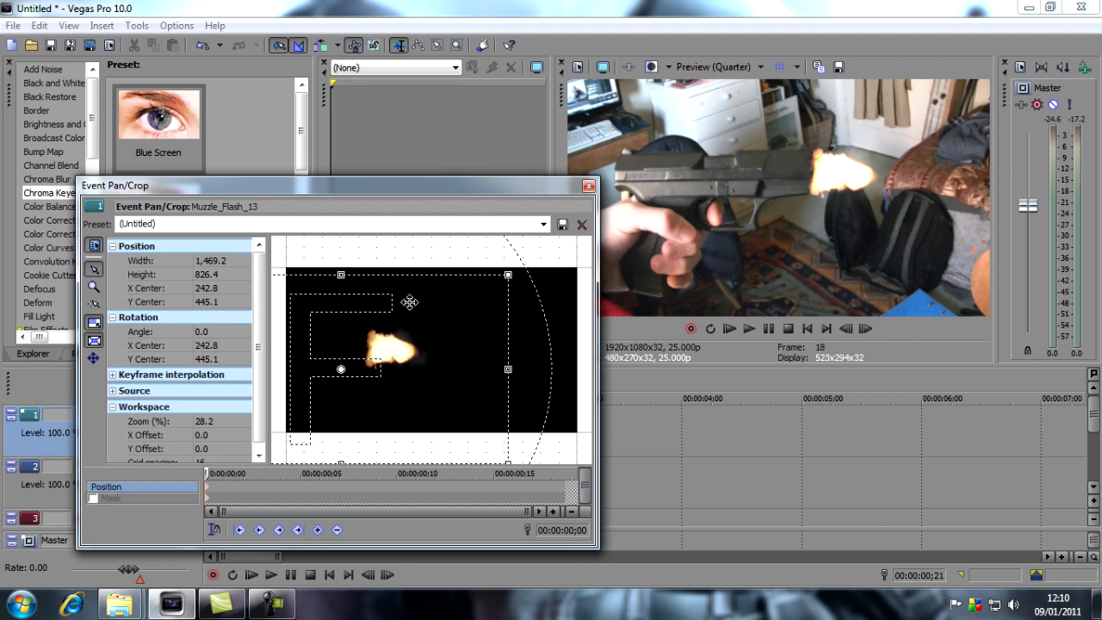
pyautogui.moveTo(410, 302); pyautogui.dragTo(407, 308)
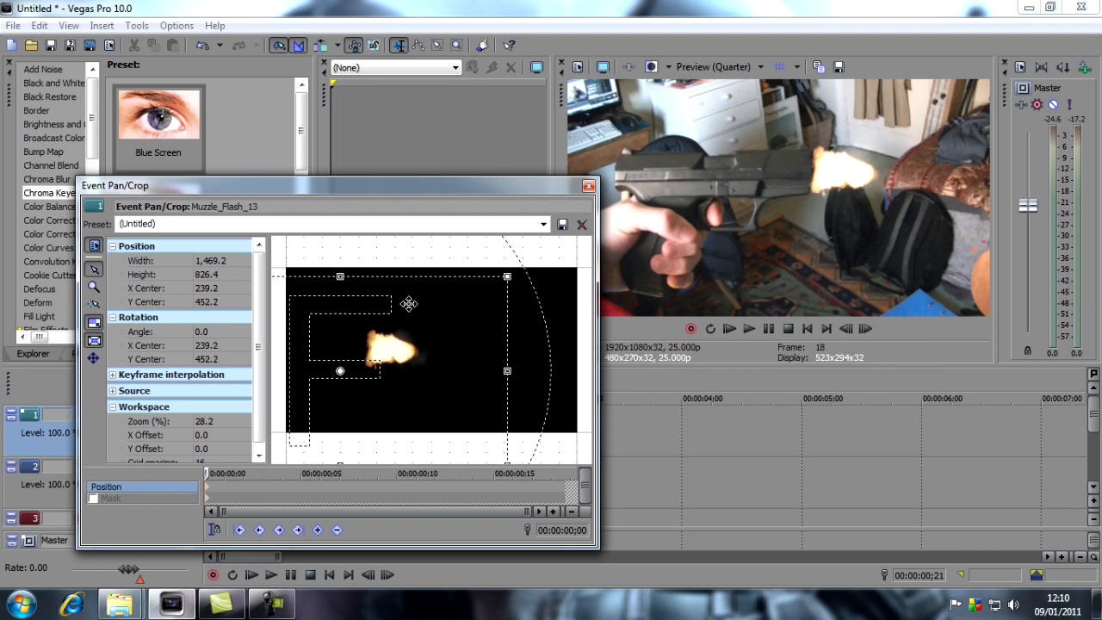
pyautogui.moveTo(301, 430)
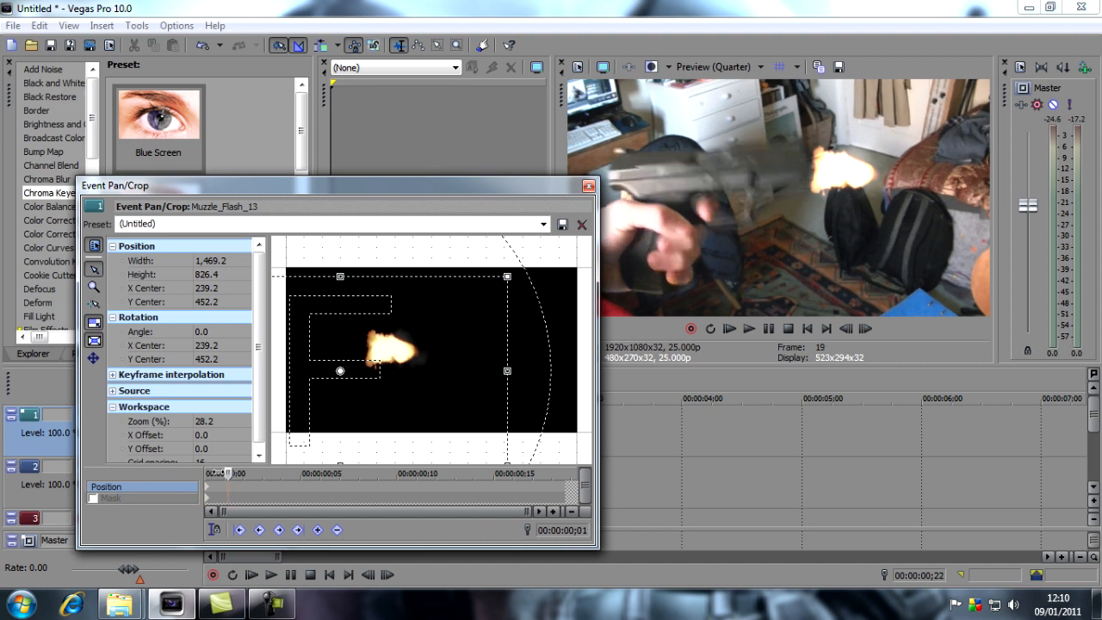
pyautogui.moveTo(526, 279)
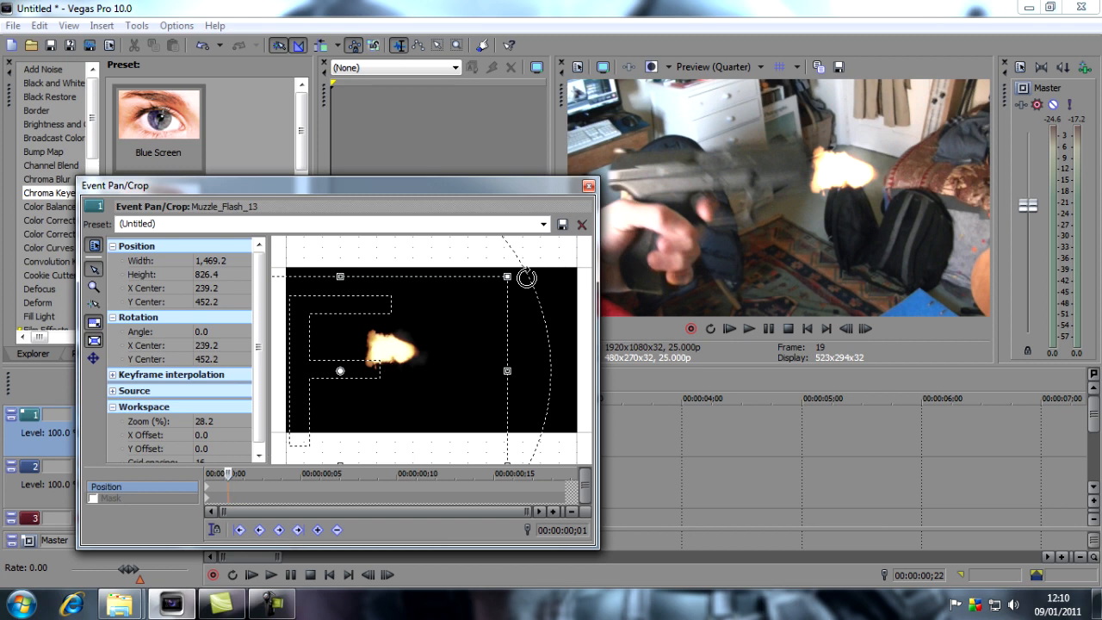
# Tilt the flash about 10 degrees onto the muzzle, then close Event Pan/Crop.
pyautogui.moveTo(527, 278); pyautogui.dragTo(541, 310)
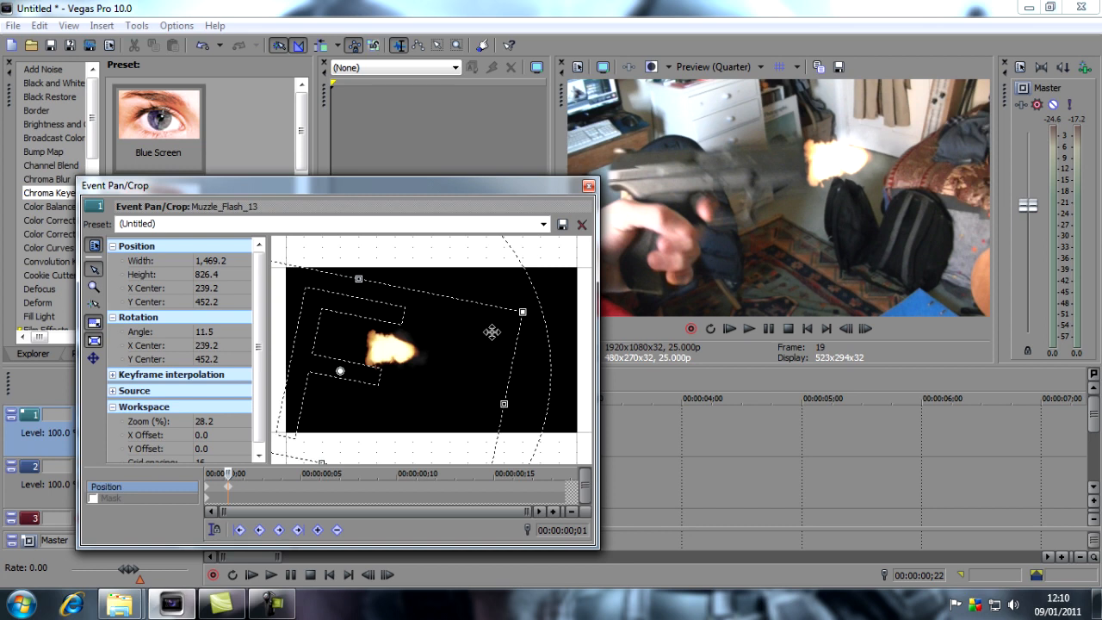
pyautogui.moveTo(491, 333); pyautogui.dragTo(459, 343)
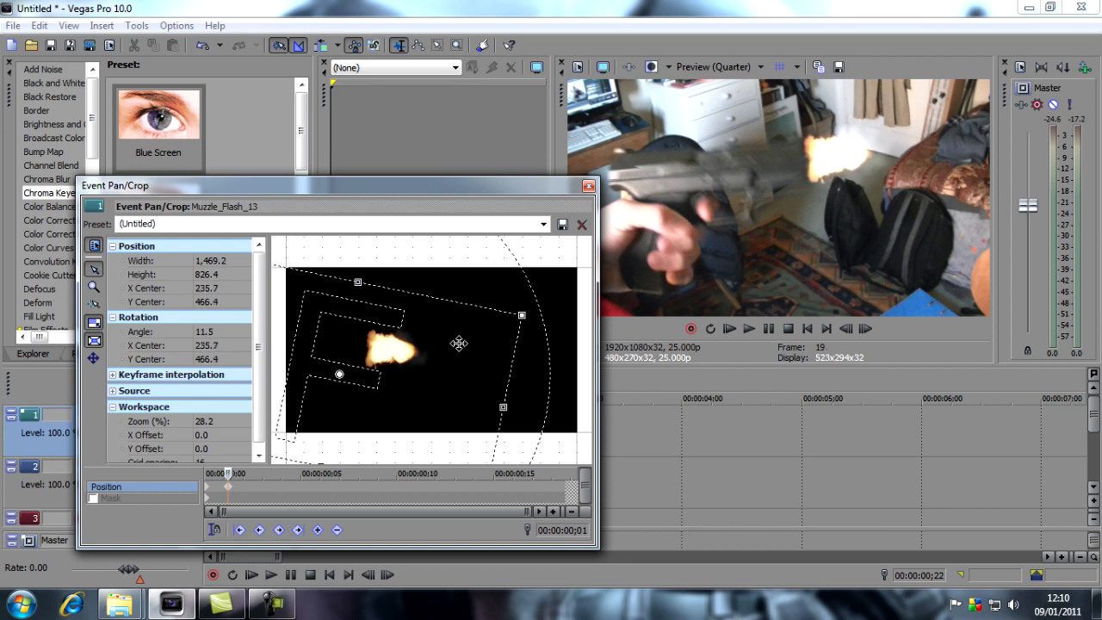
pyautogui.moveTo(459, 343); pyautogui.dragTo(462, 341)
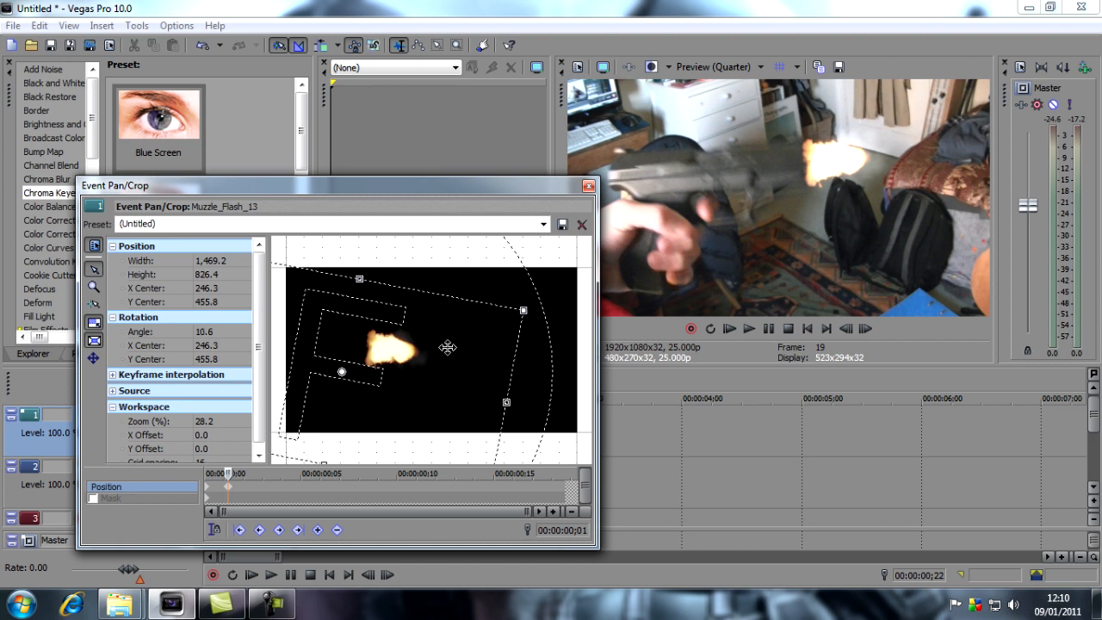
pyautogui.moveTo(447, 348); pyautogui.dragTo(445, 351)
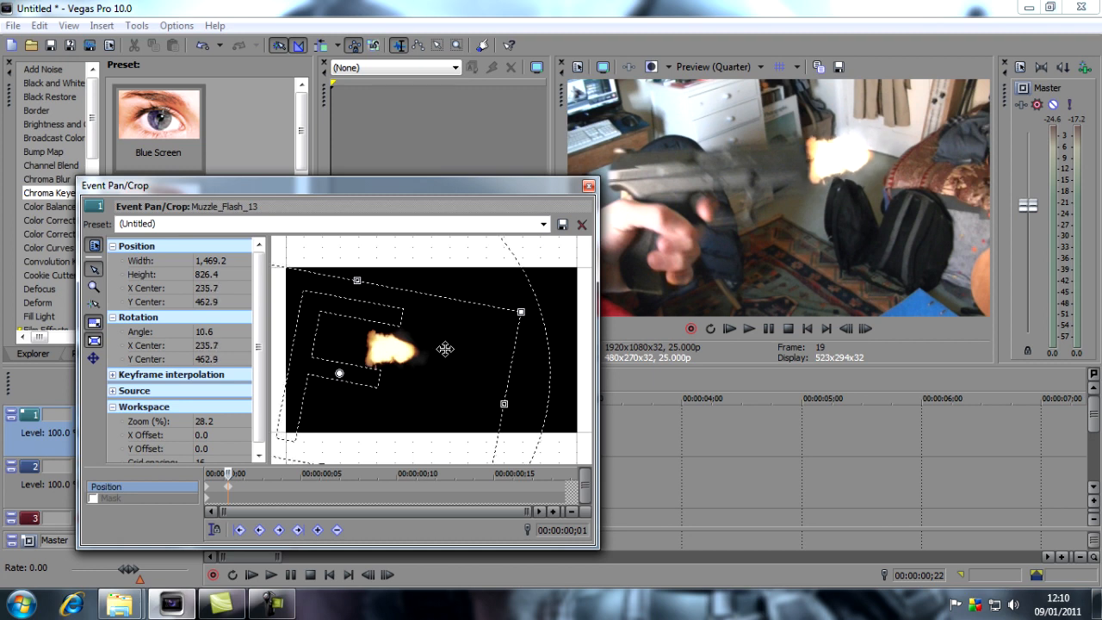
pyautogui.moveTo(520, 311); pyautogui.dragTo(534, 303)
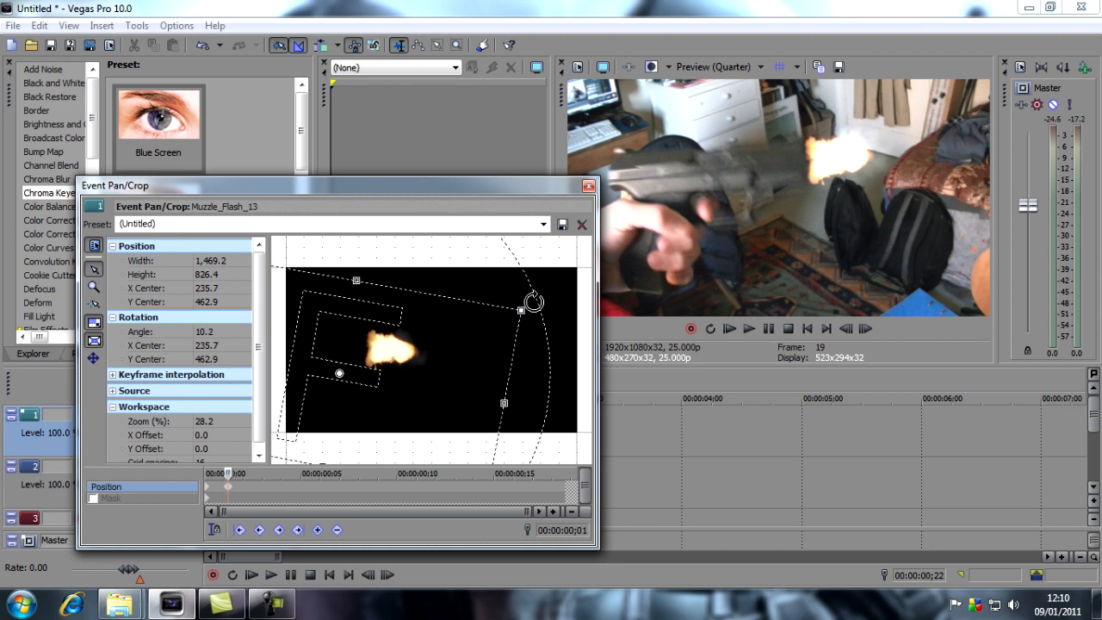
pyautogui.moveTo(534, 301); pyautogui.dragTo(523, 309)
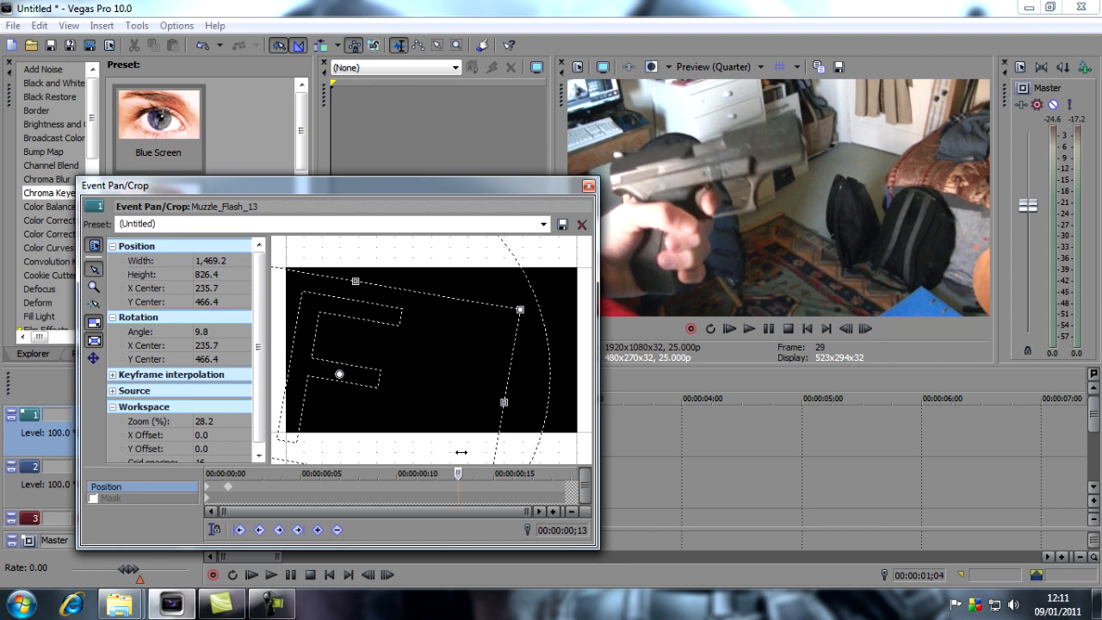
pyautogui.click(589, 186)
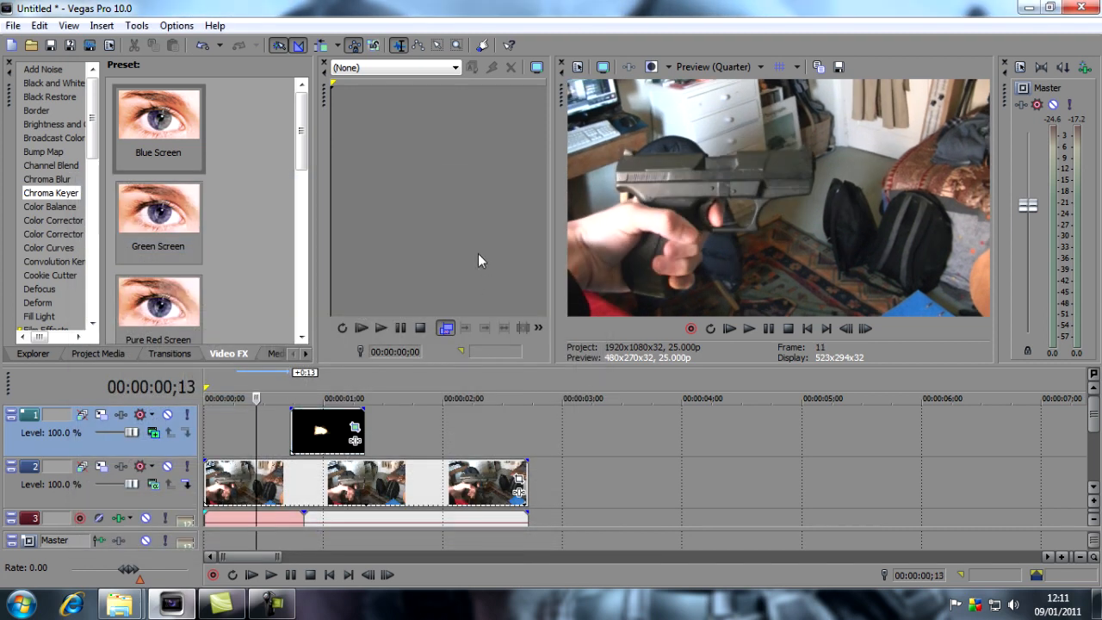
pyautogui.click(271, 575)
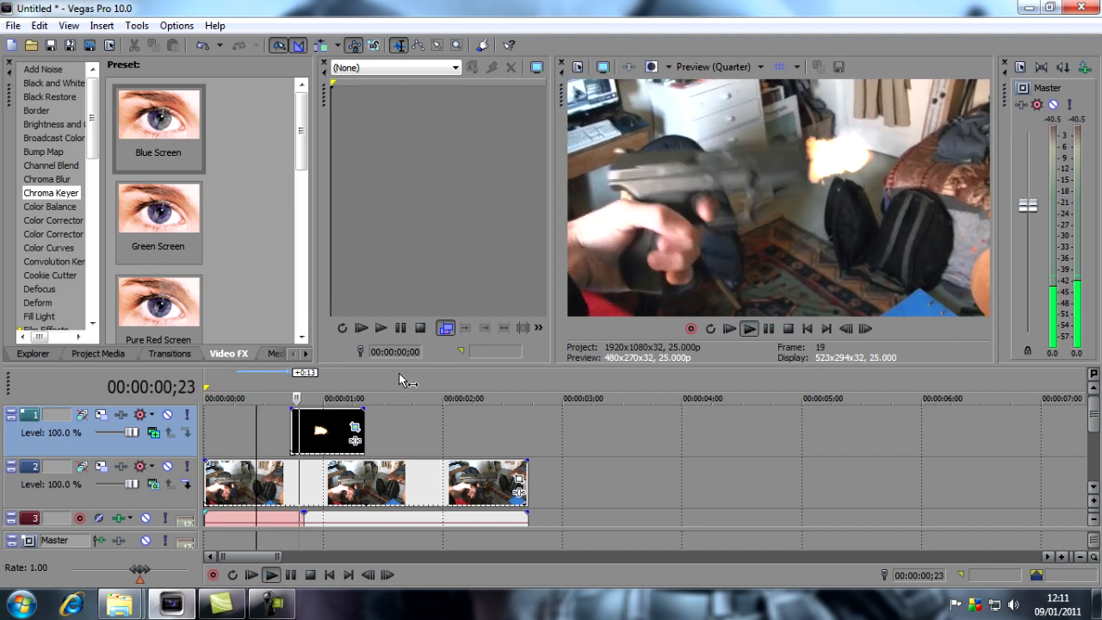
pyautogui.moveTo(140, 568); pyautogui.dragTo(131, 568)
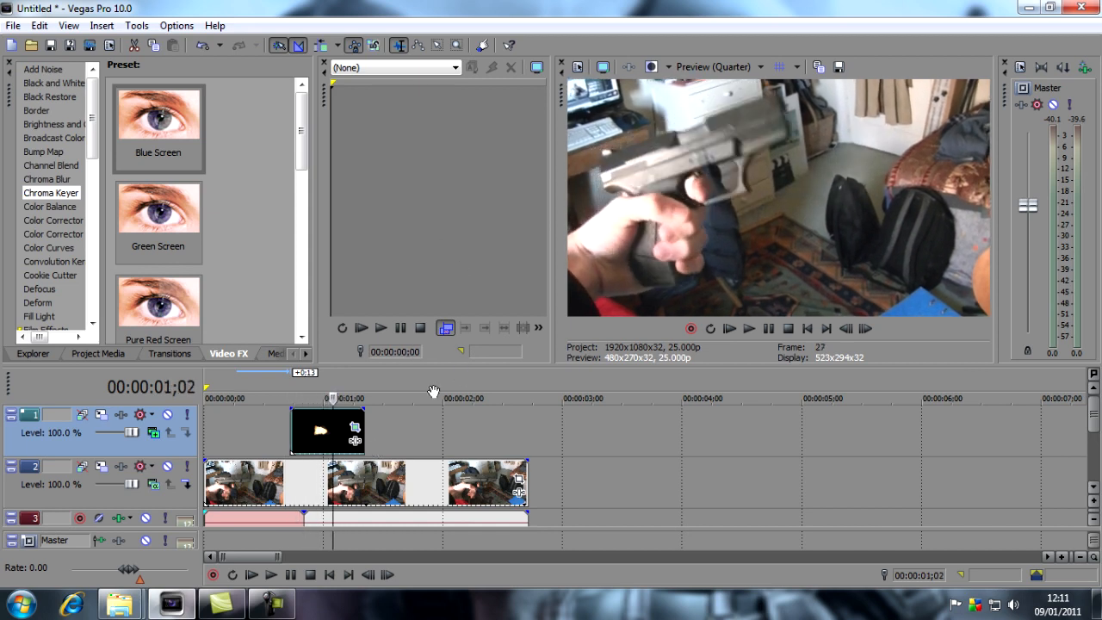
pyautogui.moveTo(120, 603)
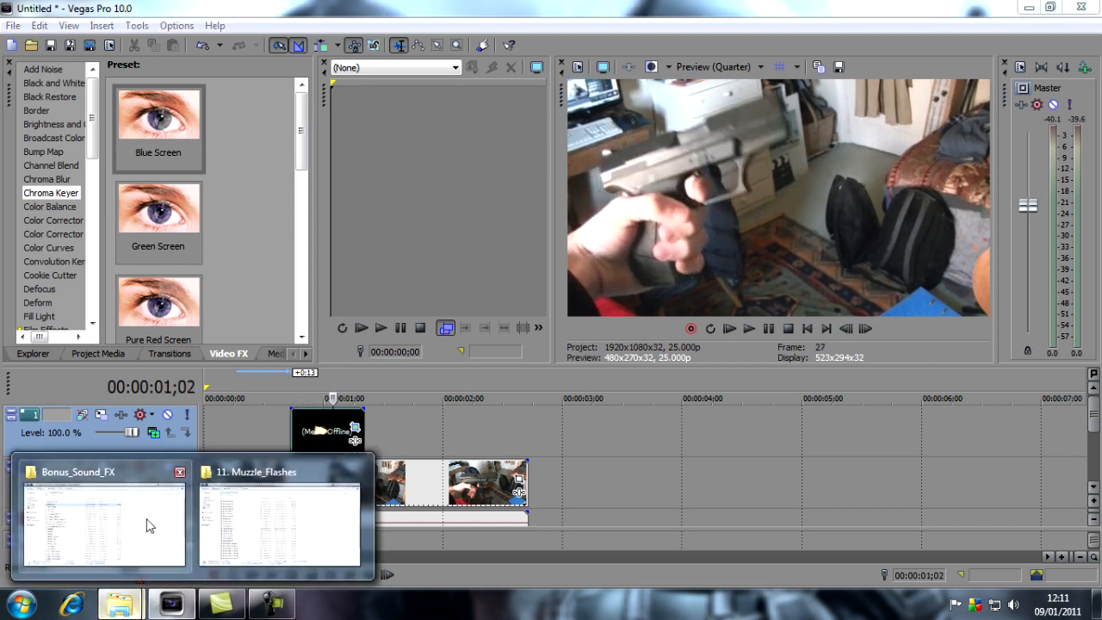
# Pick 50cal_shoot from Bonus_Sound_FX and add it to a new audio track.
pyautogui.click(104, 517)
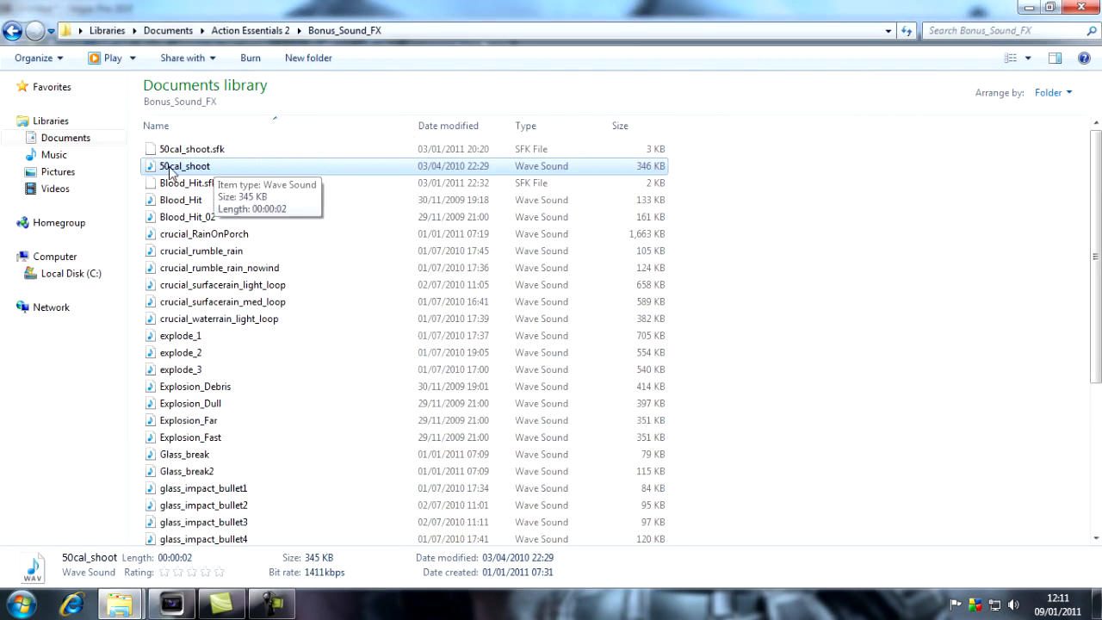
pyautogui.moveTo(211, 176)
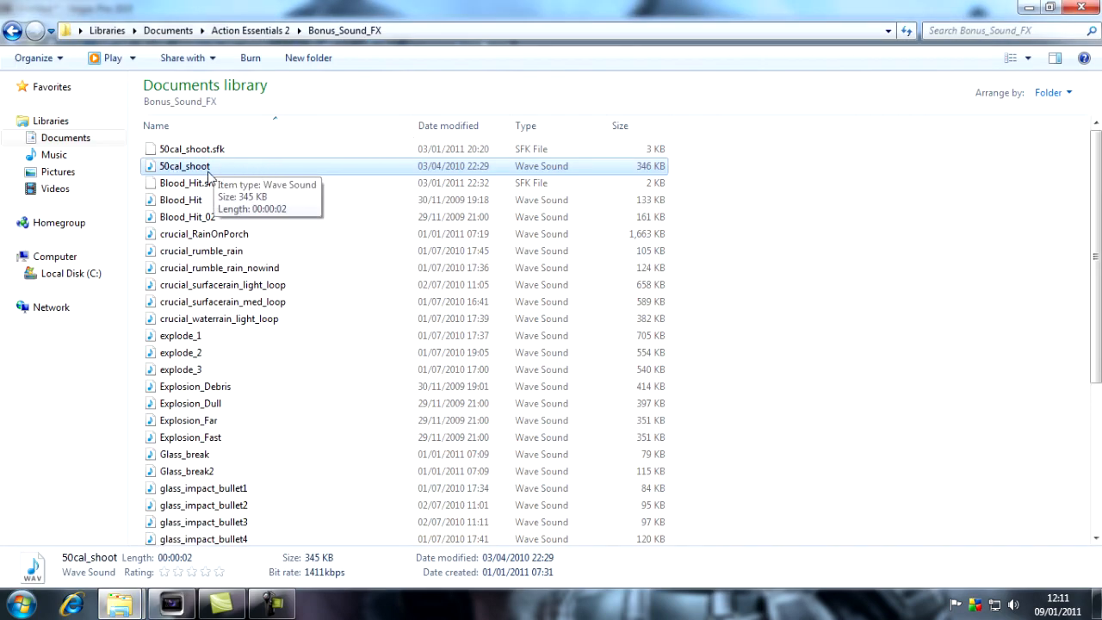
pyautogui.moveTo(176, 172)
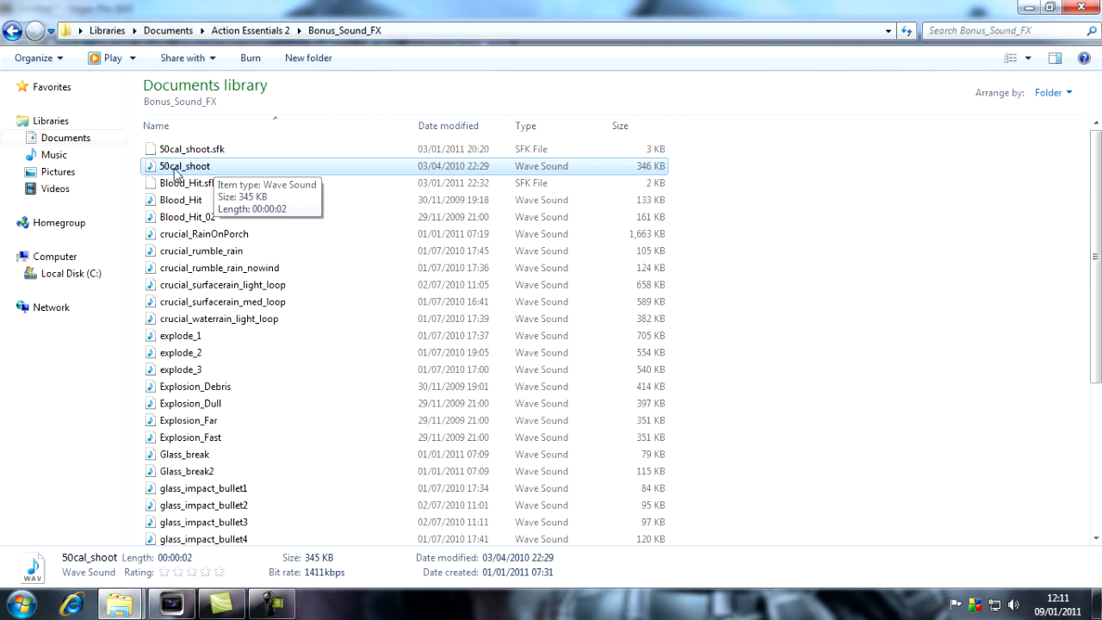
pyautogui.moveTo(247, 174)
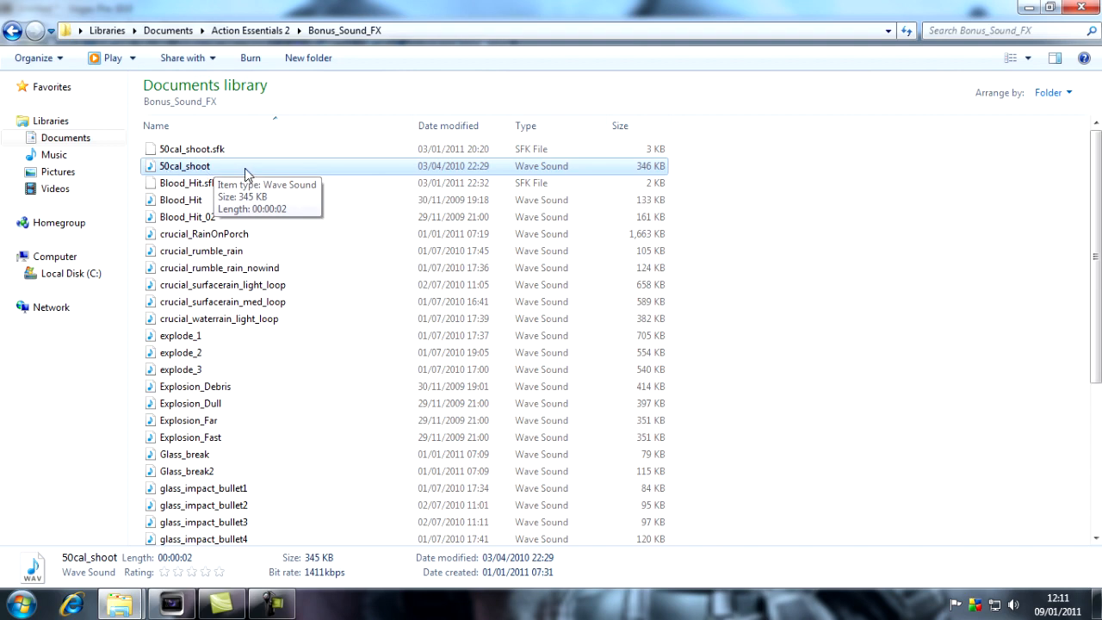
pyautogui.doubleClick(186, 166)
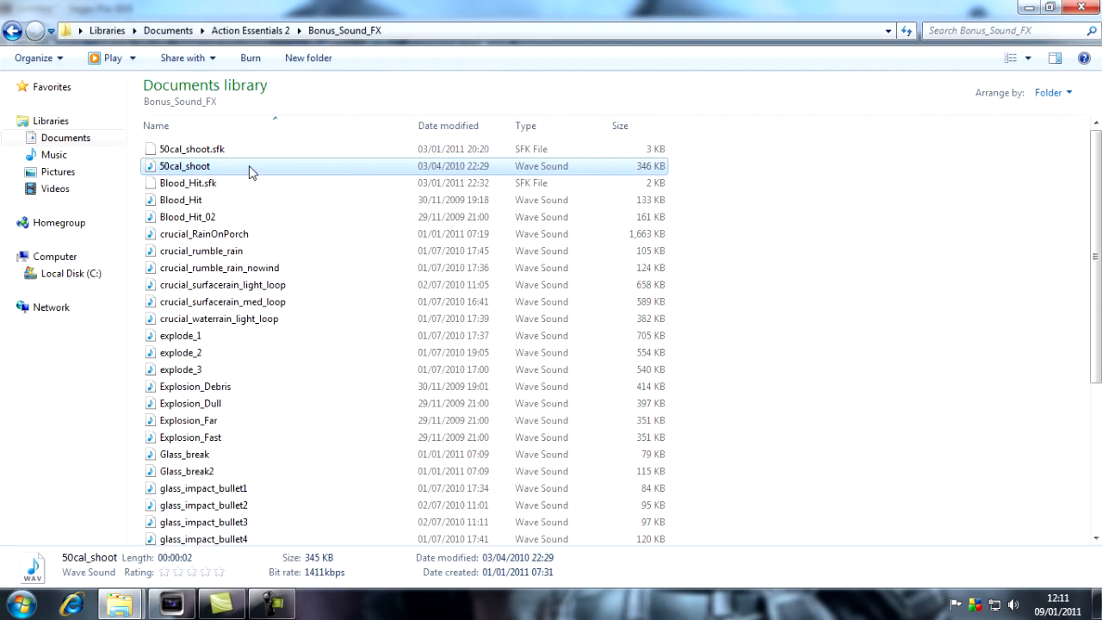
pyautogui.click(170, 602)
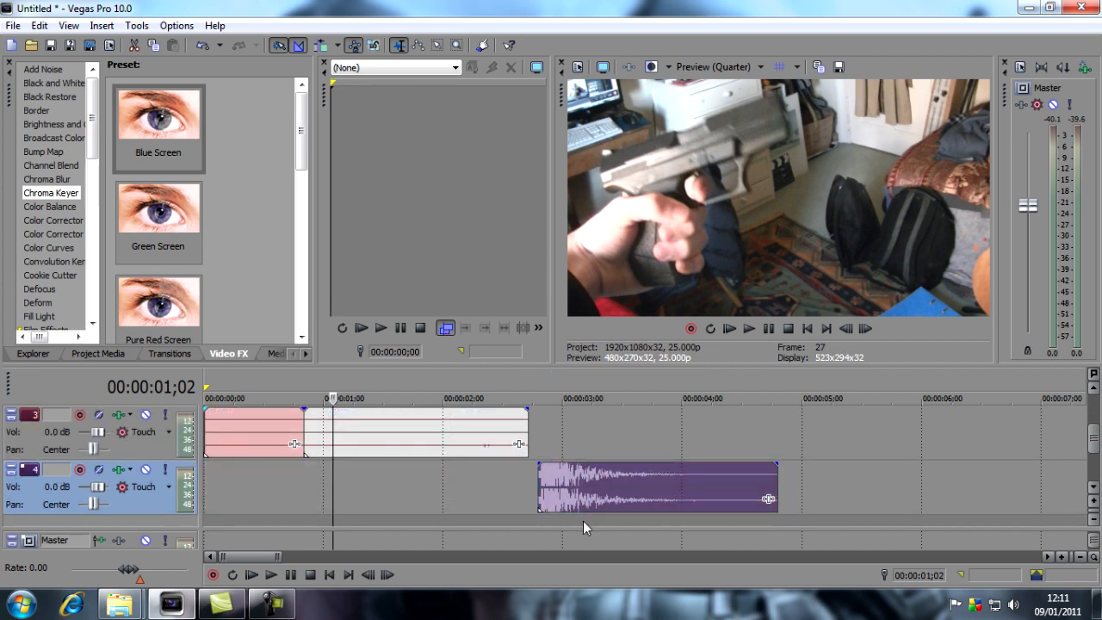
pyautogui.moveTo(1031, 425)
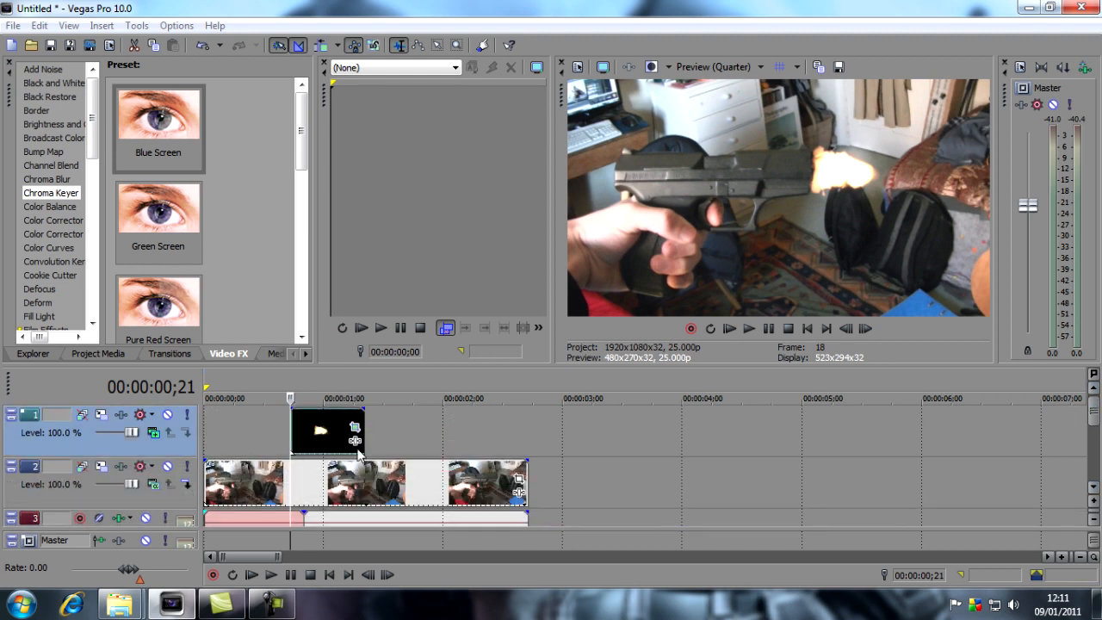
pyautogui.moveTo(1025, 399)
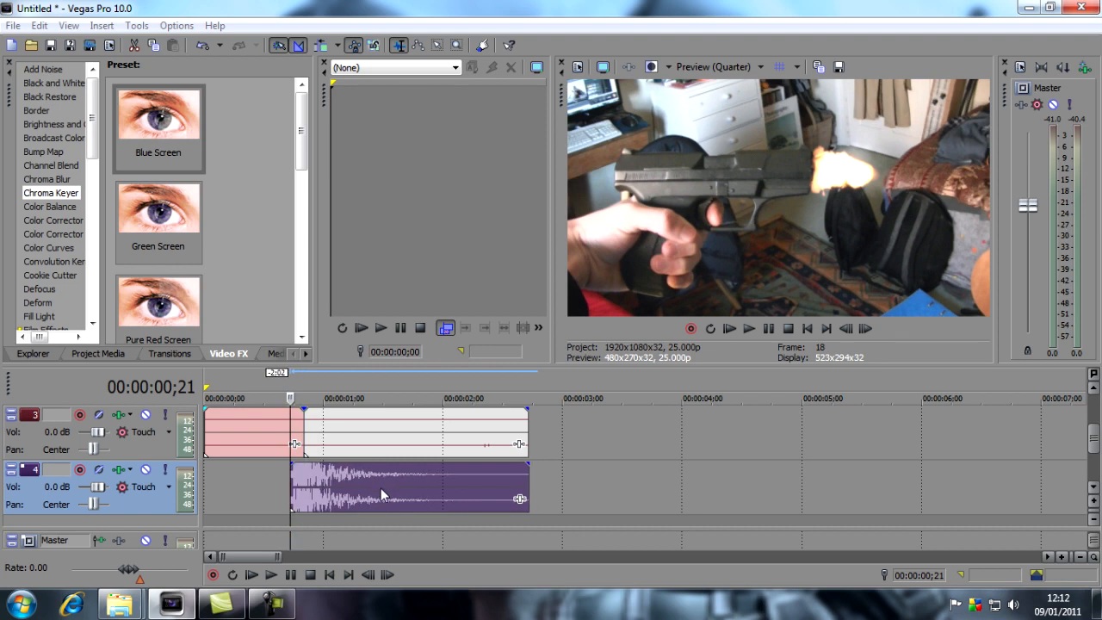
# Toggle Enable Snapping from the Options menu.
pyautogui.click(177, 25)
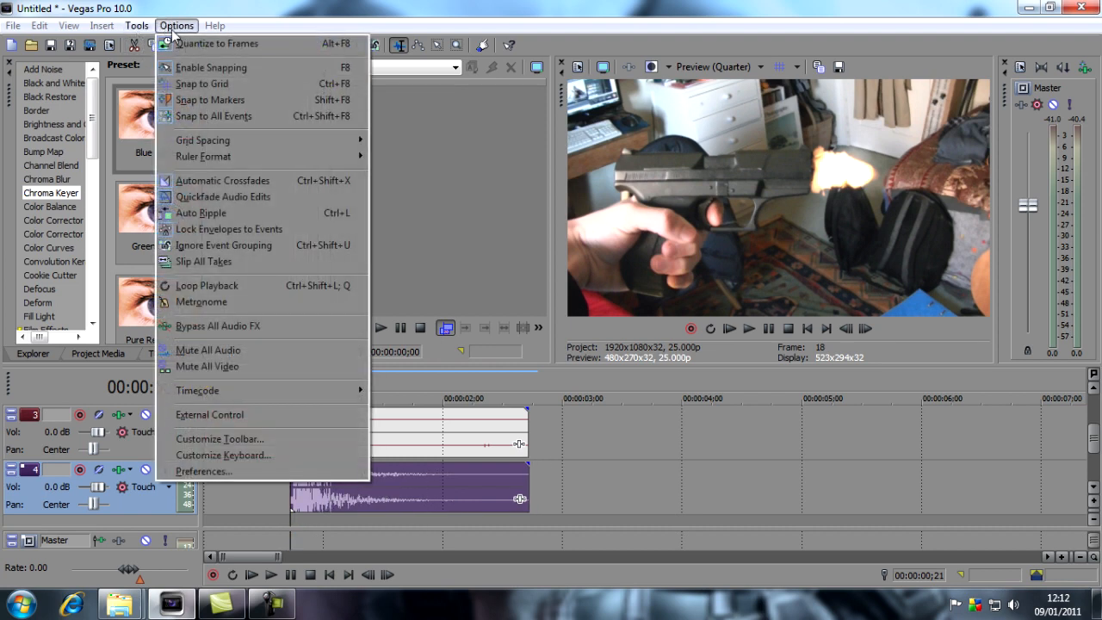
pyautogui.moveTo(211, 67)
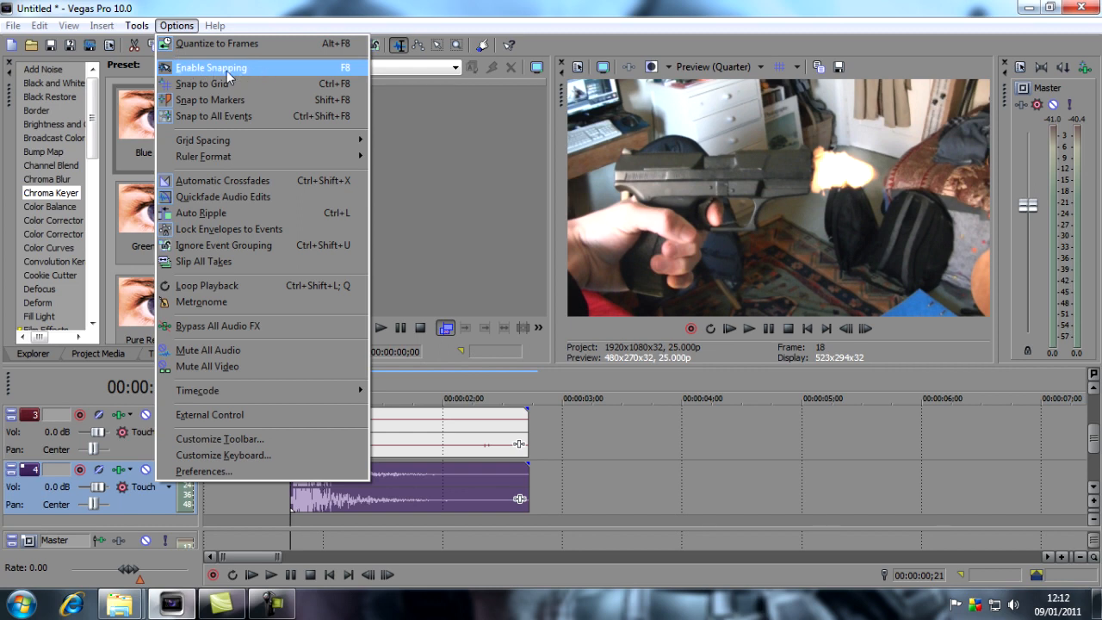
pyautogui.moveTo(172, 71)
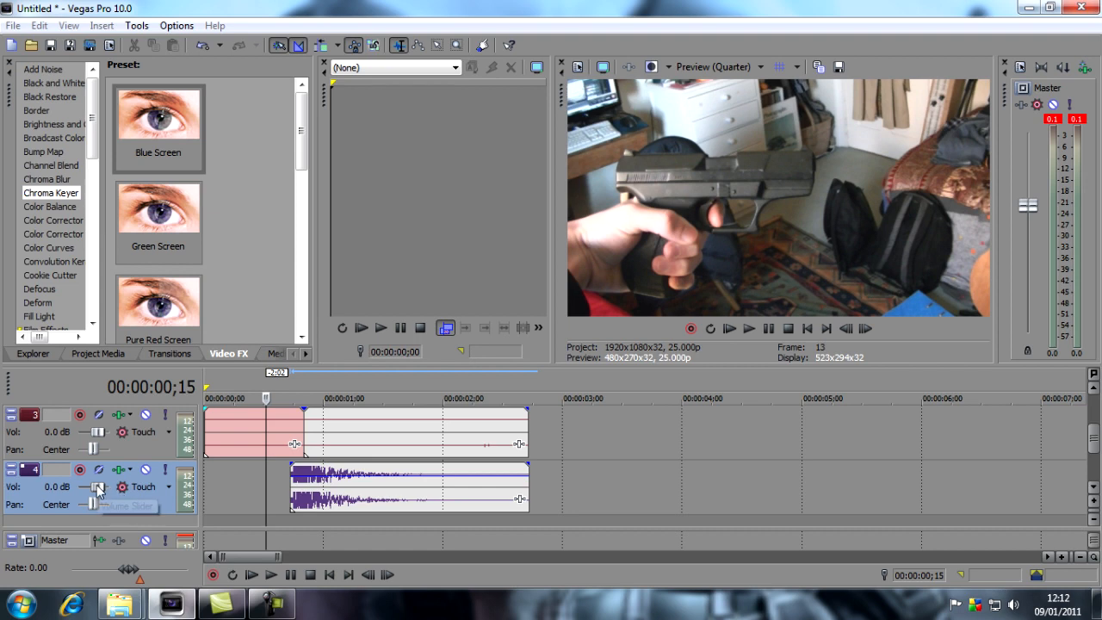
pyautogui.moveTo(334, 481)
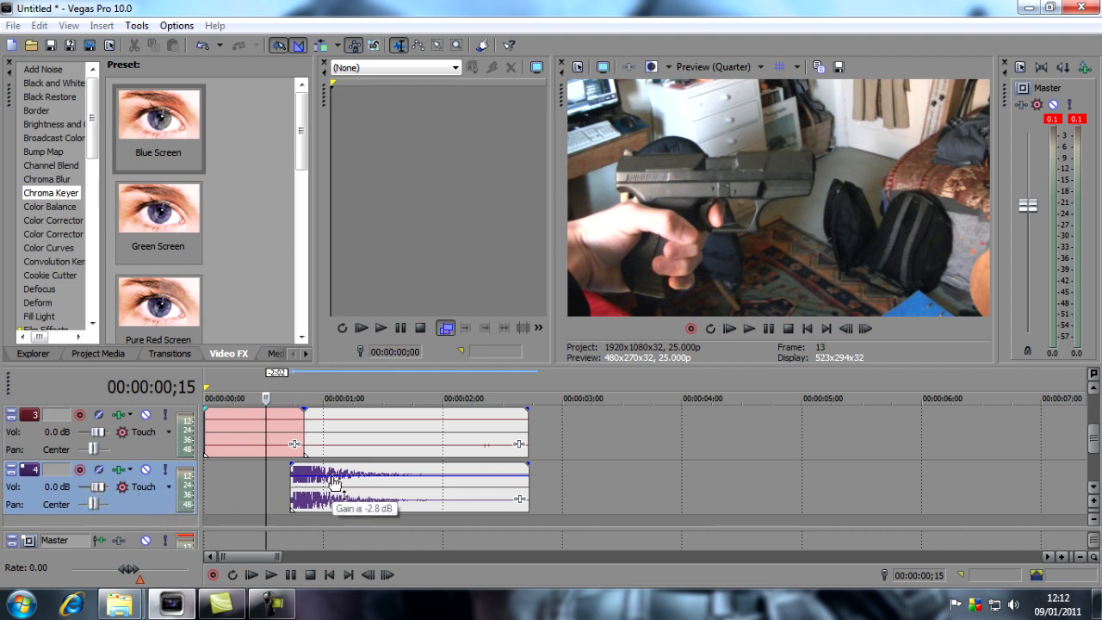
pyautogui.moveTo(636, 496)
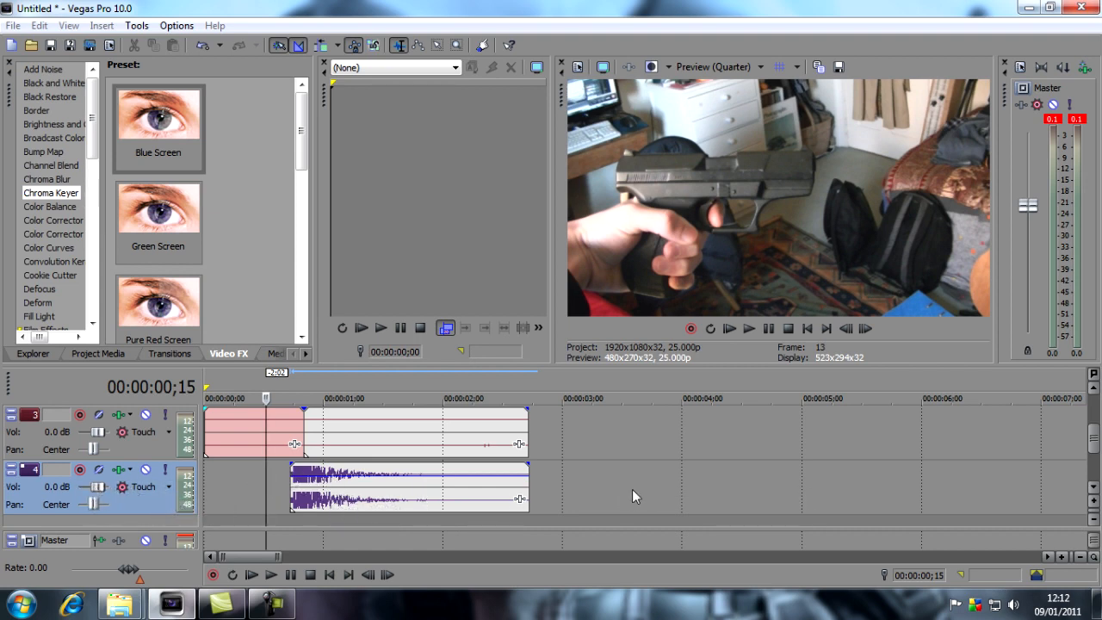
pyautogui.moveTo(376, 482)
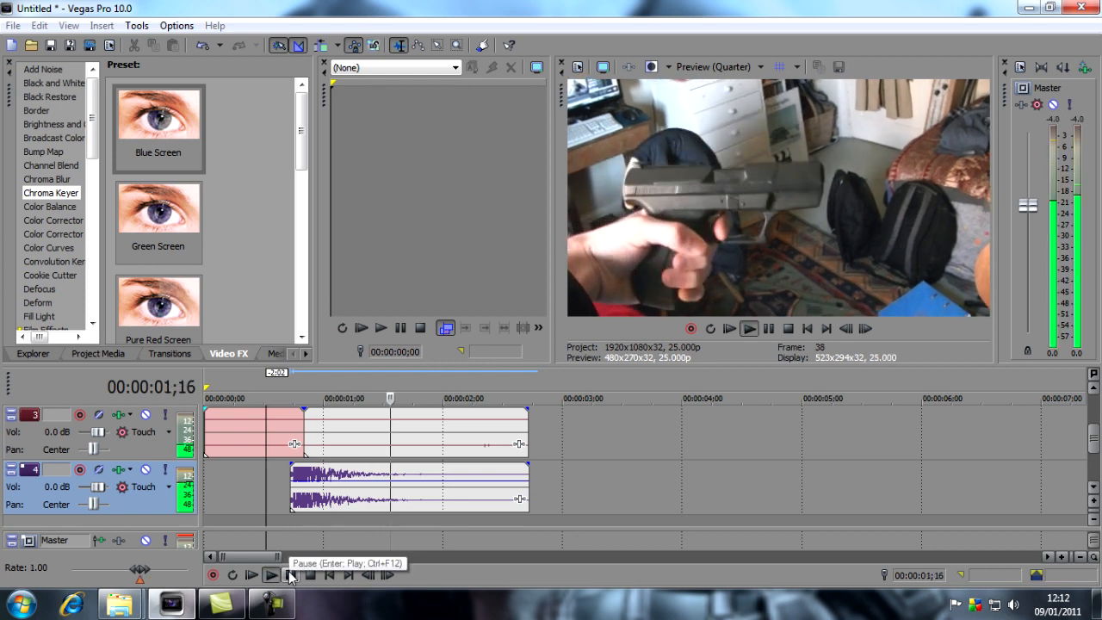
# Play back the muzzle flash and -2.8 dB gunshot edit past two seconds.
pyautogui.click(290, 574)
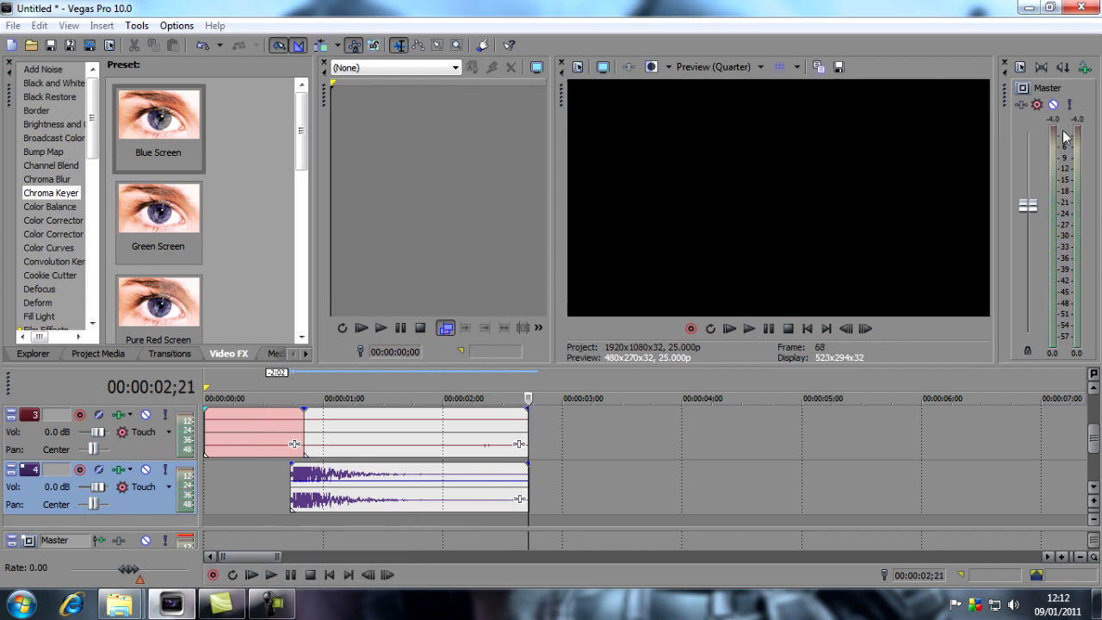
pyautogui.click(270, 575)
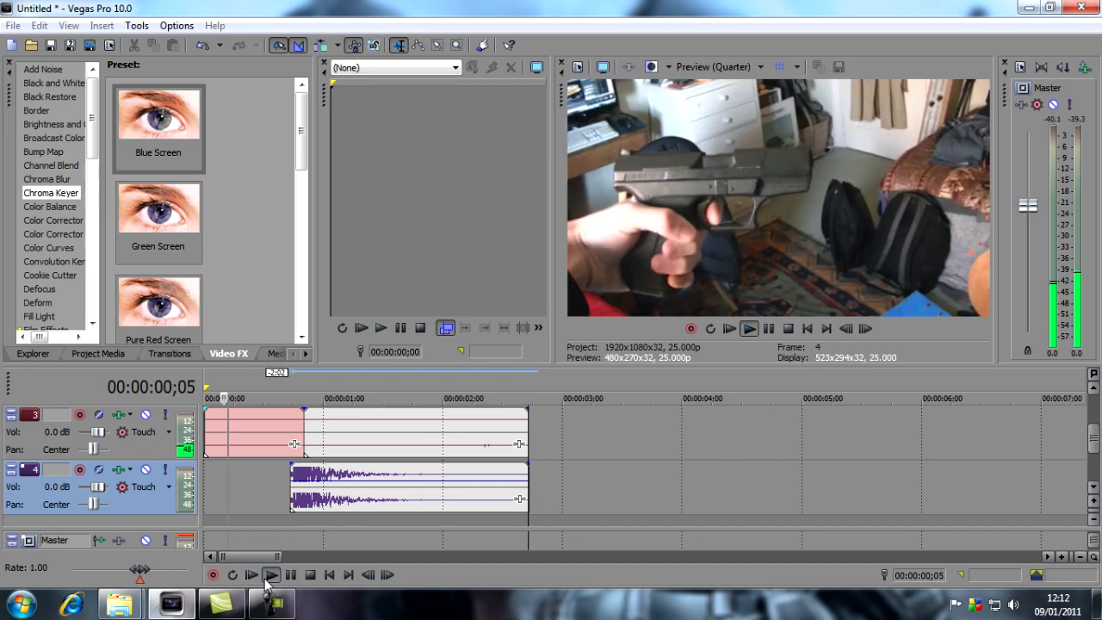
pyautogui.click(271, 575)
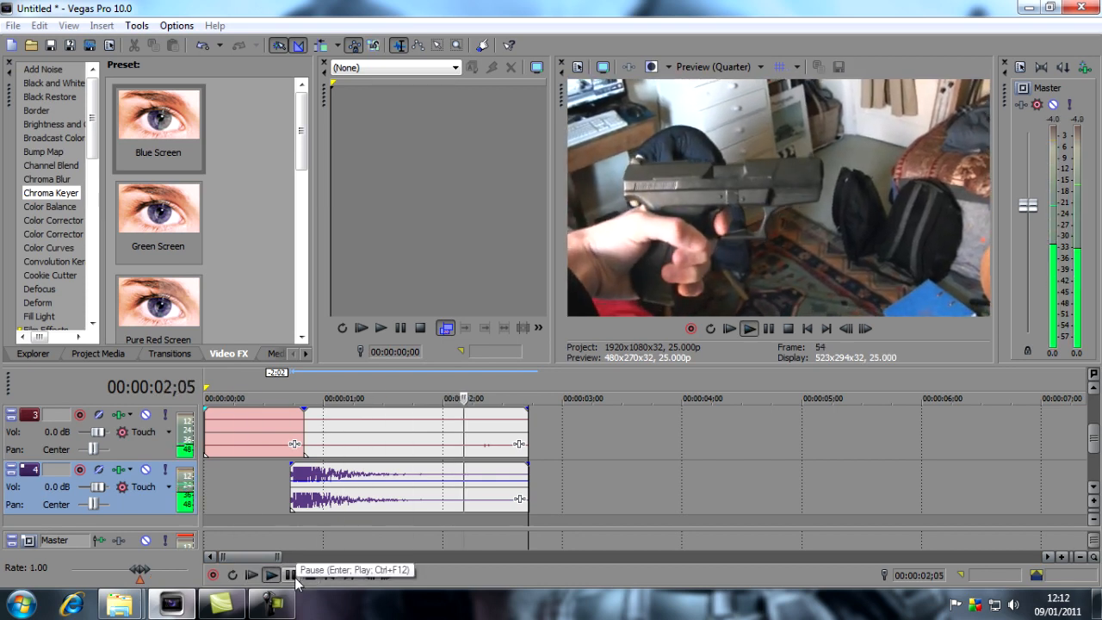
pyautogui.click(271, 575)
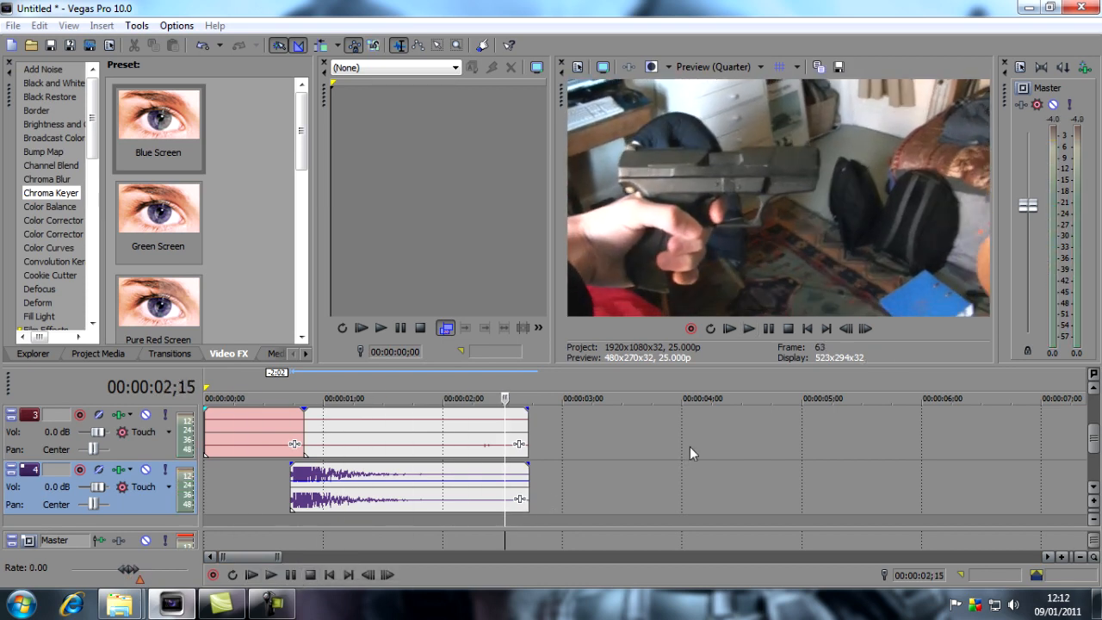